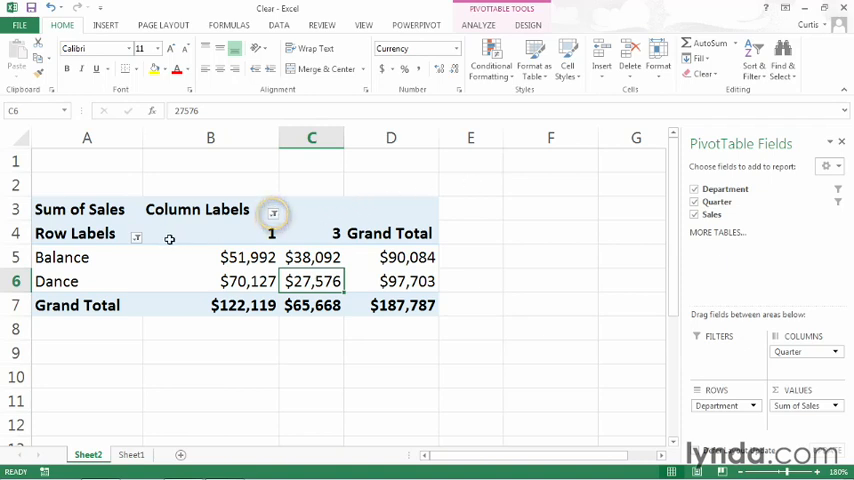
{"action": "mouse_move", "coordinate": [450, 236]}
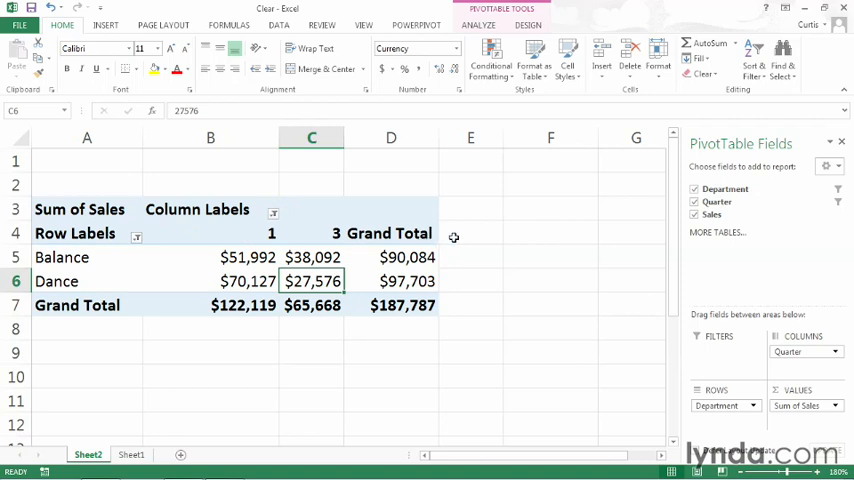
{"action": "mouse_move", "coordinate": [468, 256]}
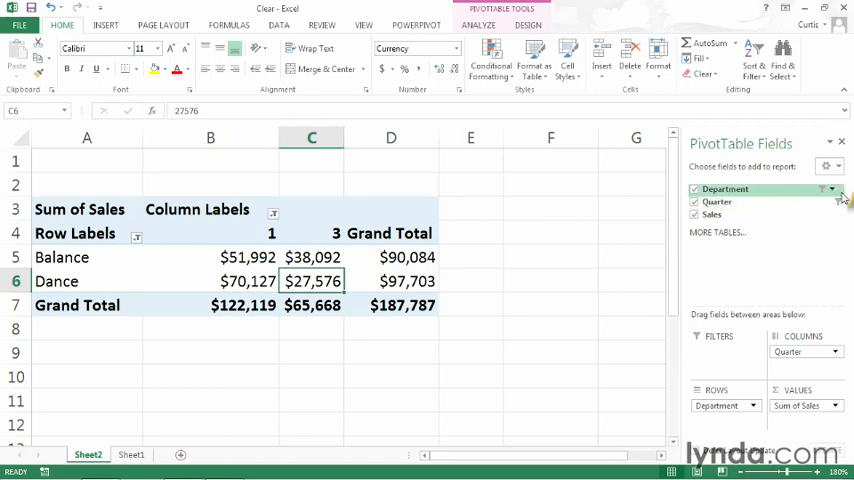
{"action": "mouse_move", "coordinate": [828, 264]}
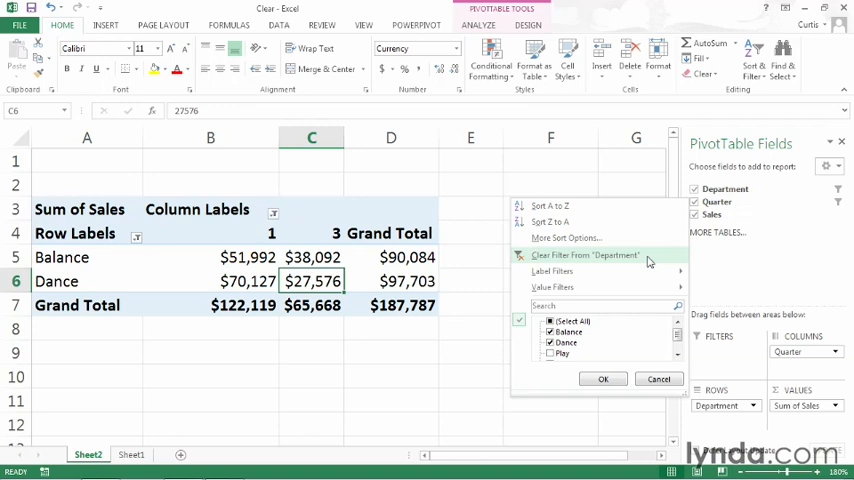
Clear the Department filter so Balance, Dance, Play, Sport and Work all appear, totalling $423,132.
{"action": "left_click", "coordinate": [584, 256]}
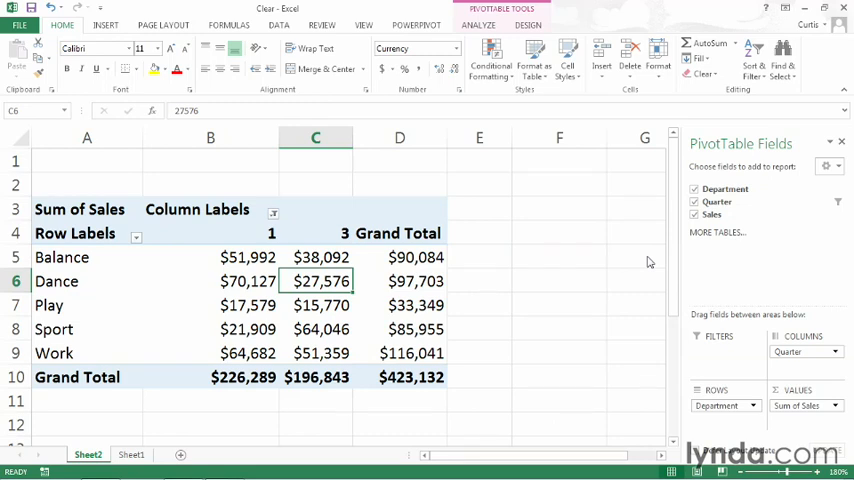
{"action": "mouse_move", "coordinate": [472, 280]}
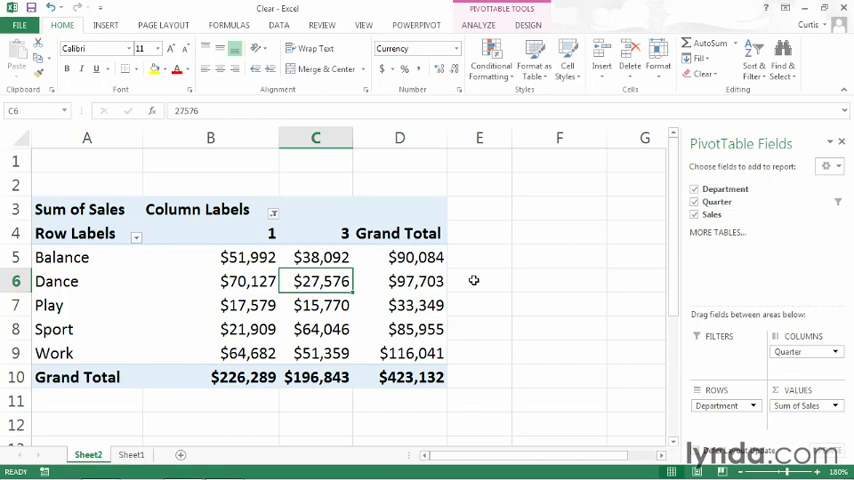
{"action": "mouse_move", "coordinate": [280, 184]}
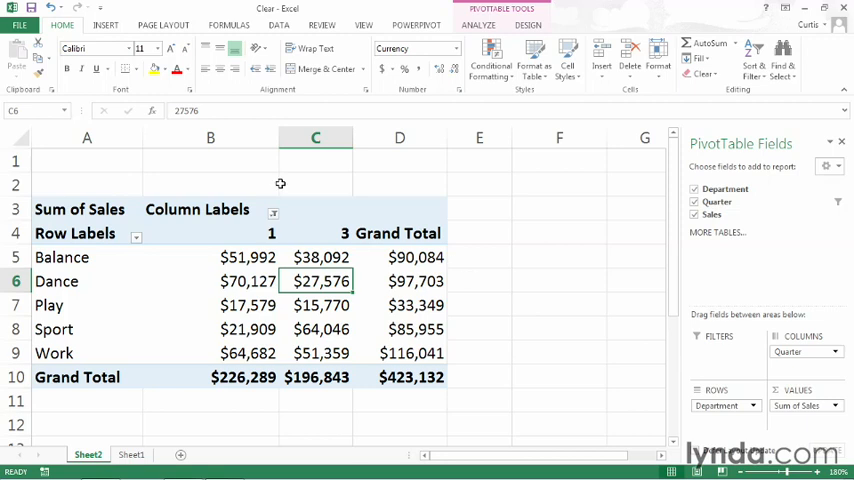